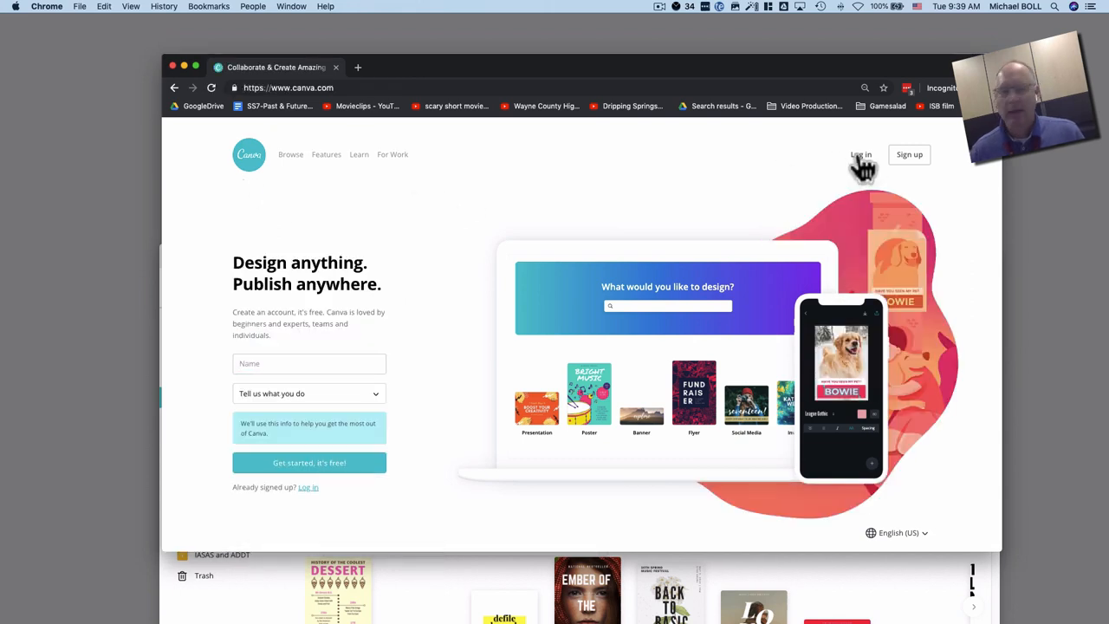
Go to the Canva account log-in page from the homepage
left_click(859, 155)
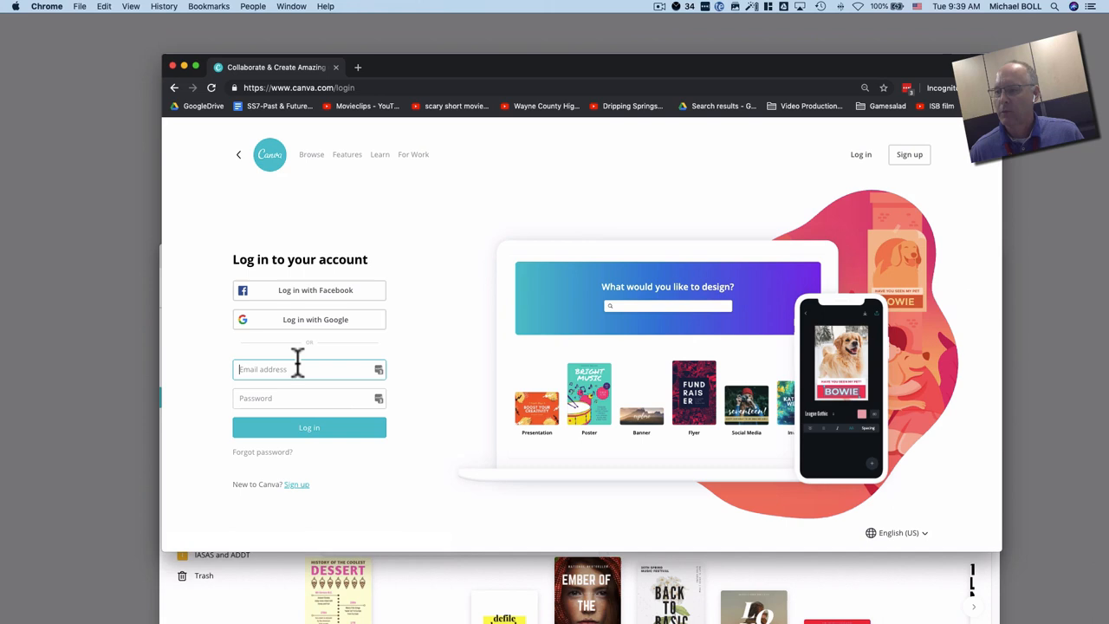
mouse_move(308, 319)
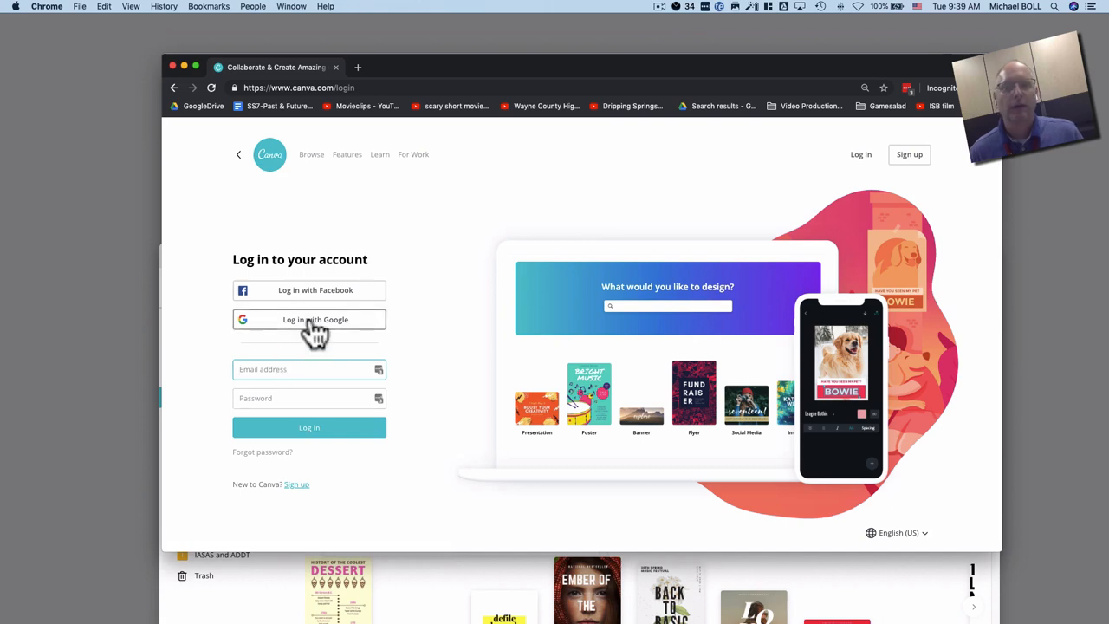
mouse_move(315, 319)
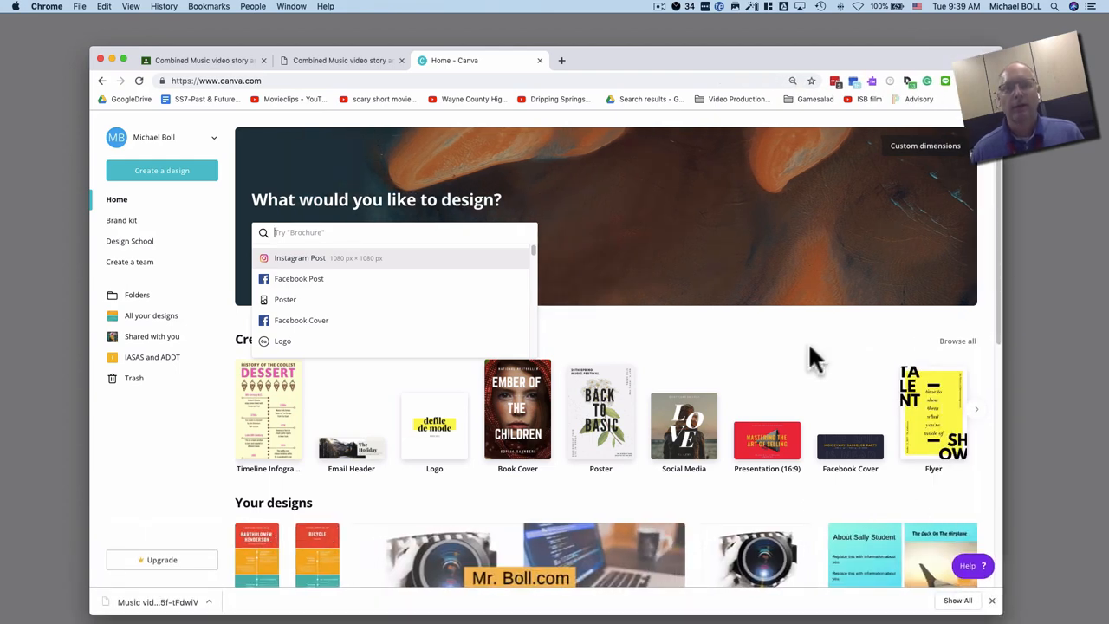
mouse_move(600, 208)
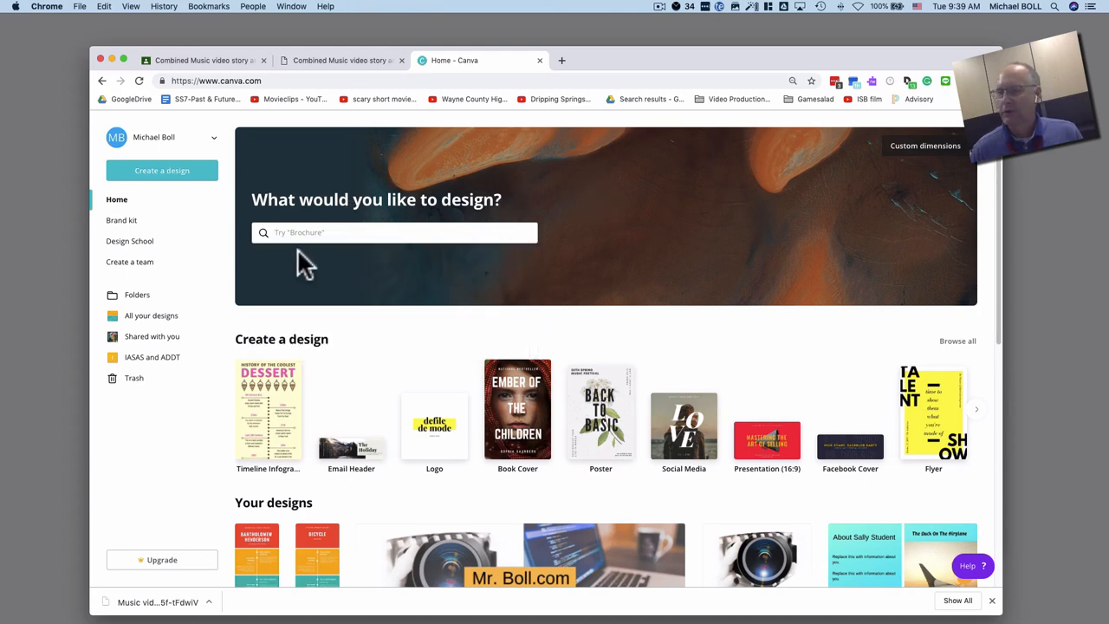
Search the design types for 'timeline' and create a new Timeline Infographic
left_click(395, 232)
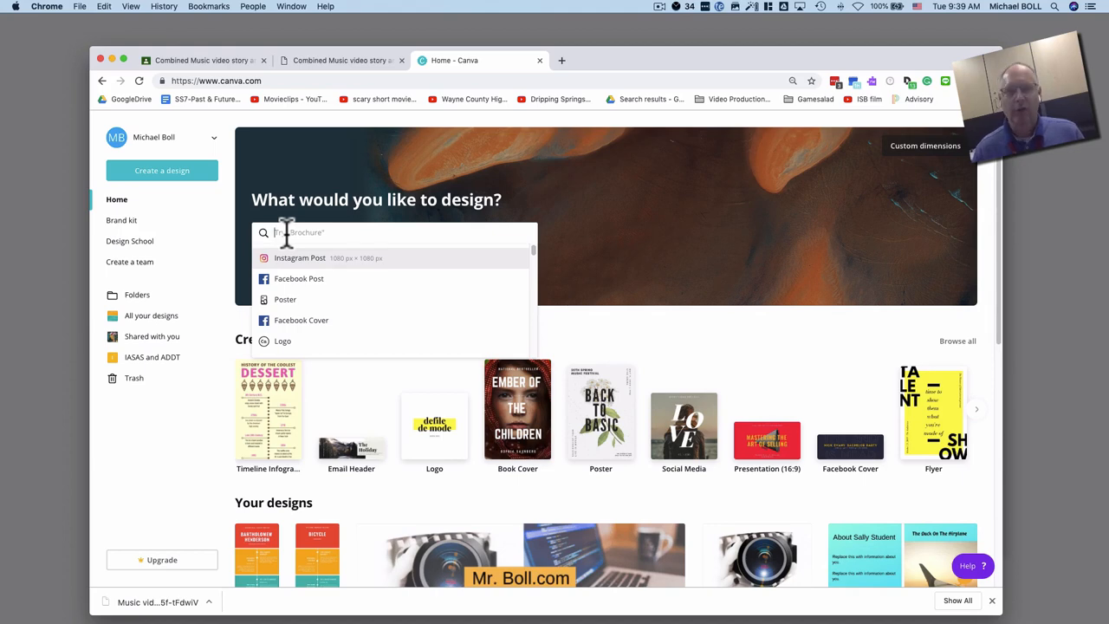
type("timeline")
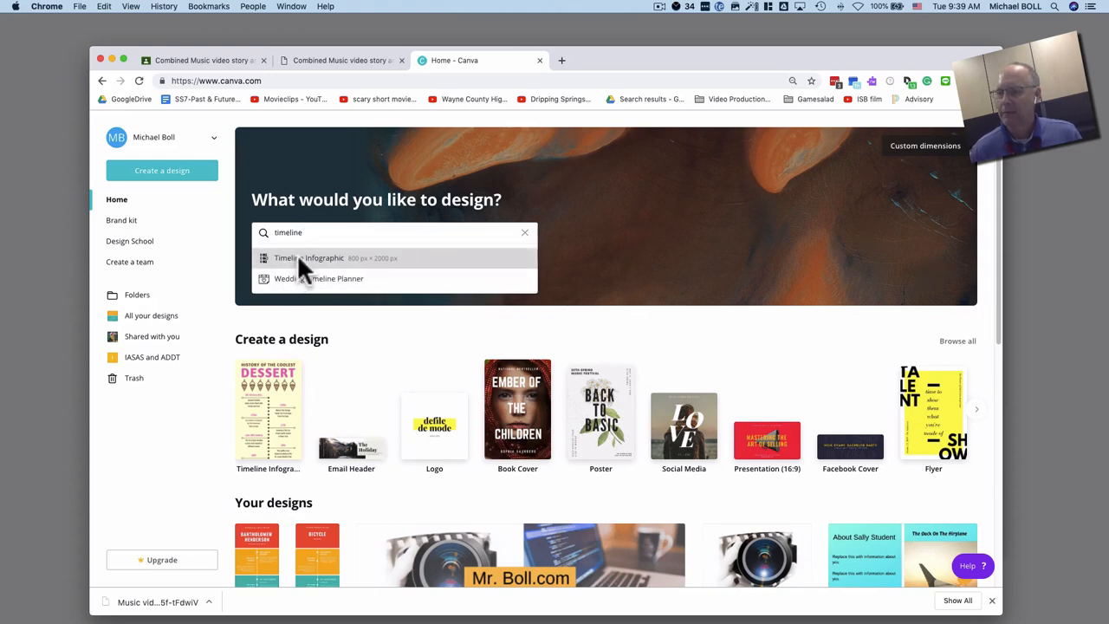
left_click(320, 256)
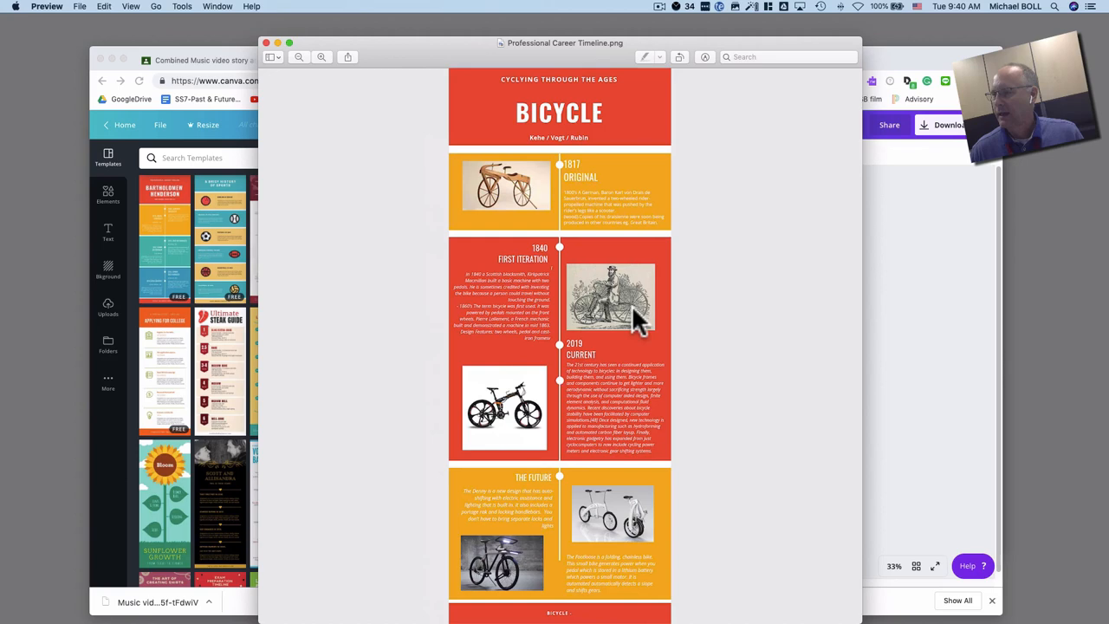
mouse_move(596, 303)
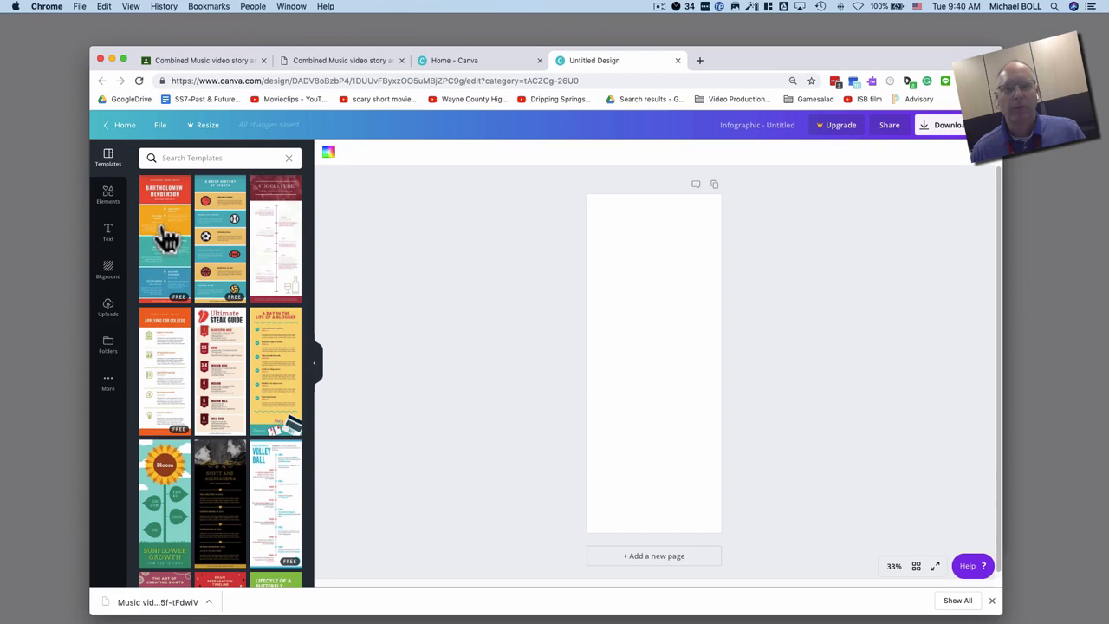
Apply the red-and-orange career timeline template and retitle it BICYCLE
left_click(164, 239)
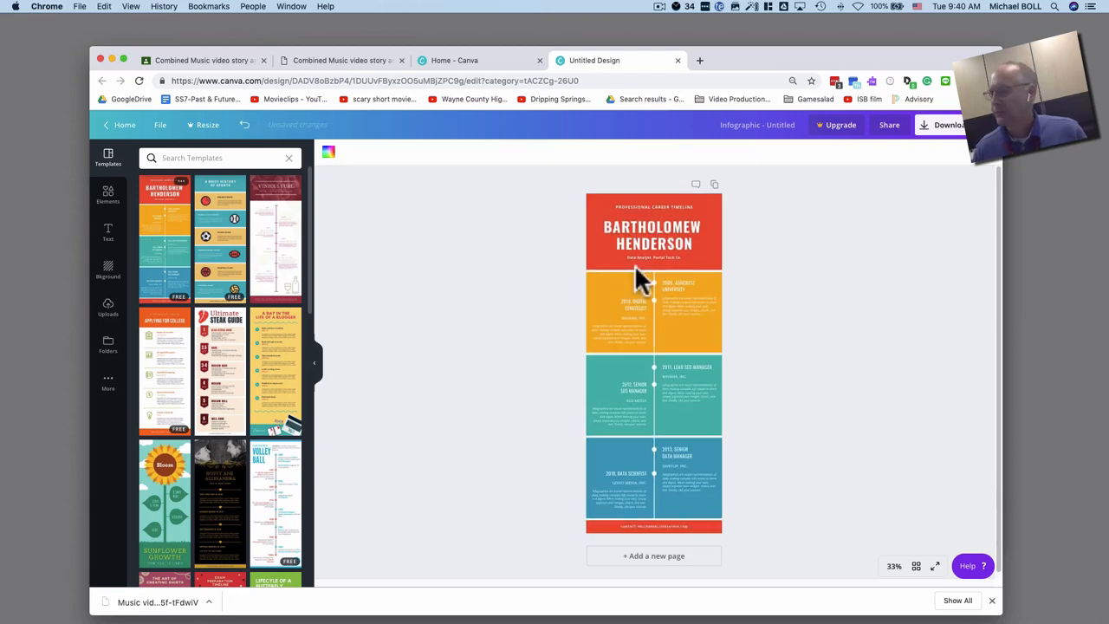
left_click(651, 236)
type("BICYCLE")
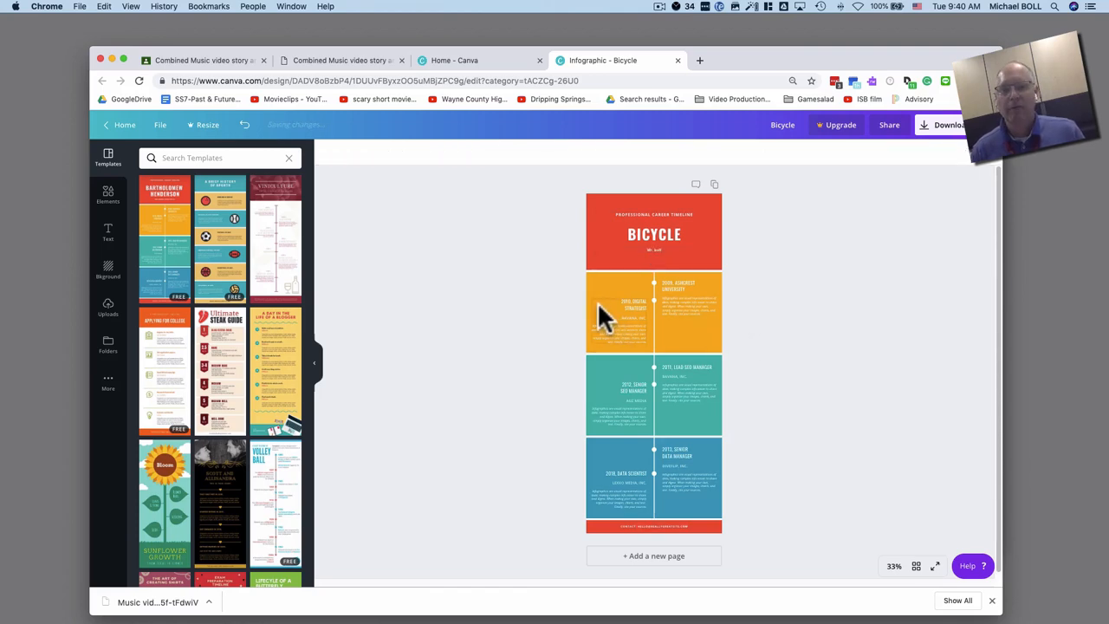
mouse_move(701, 367)
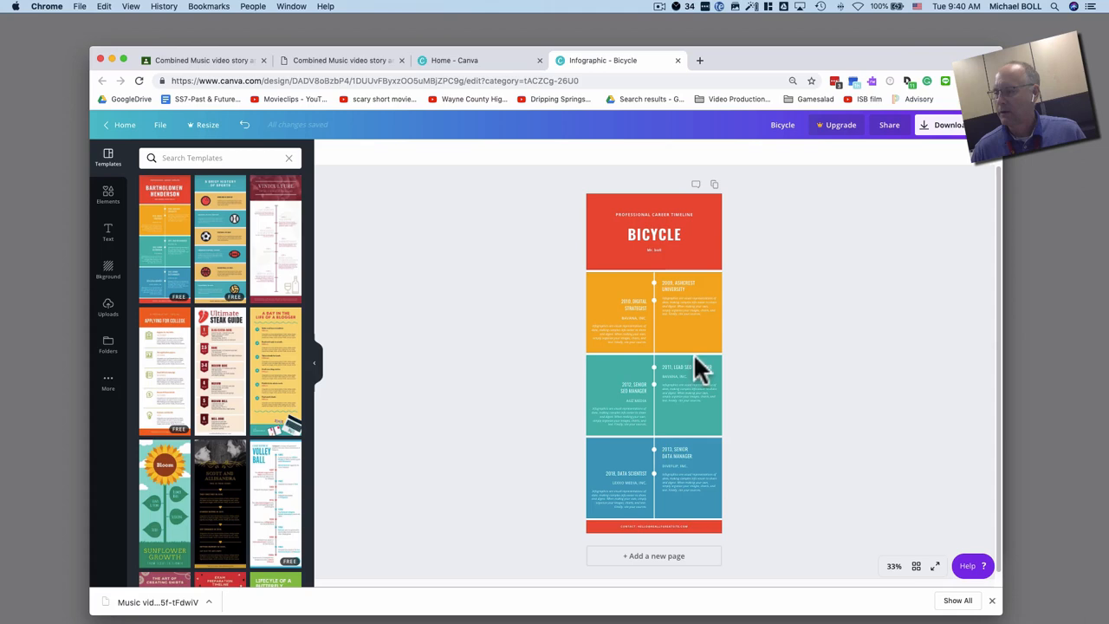
mouse_move(692, 477)
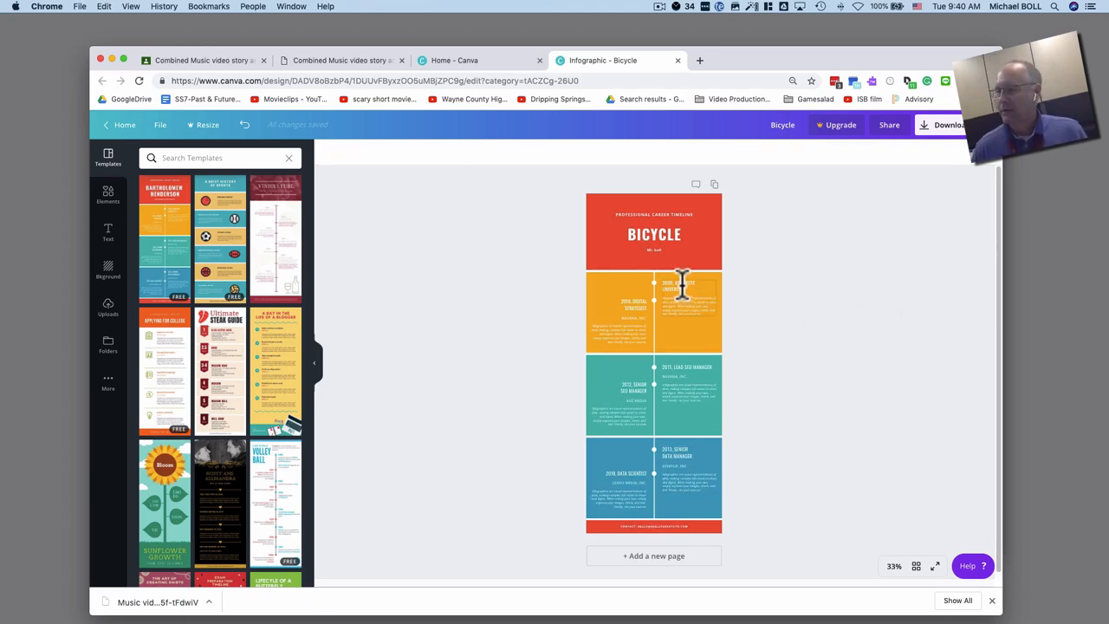
left_click(684, 286)
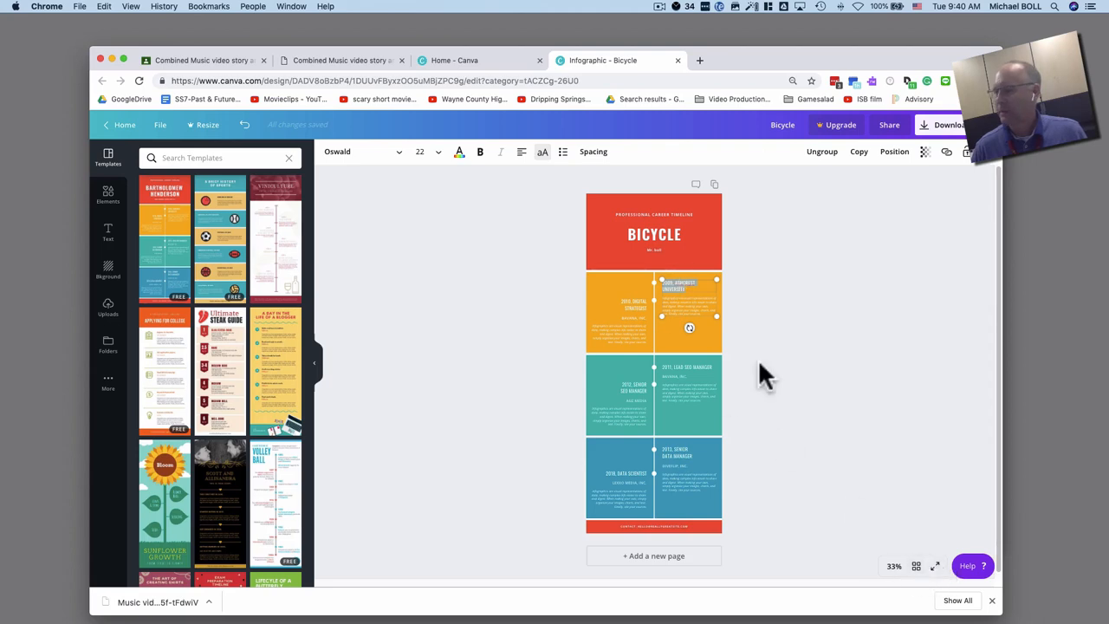
mouse_move(779, 358)
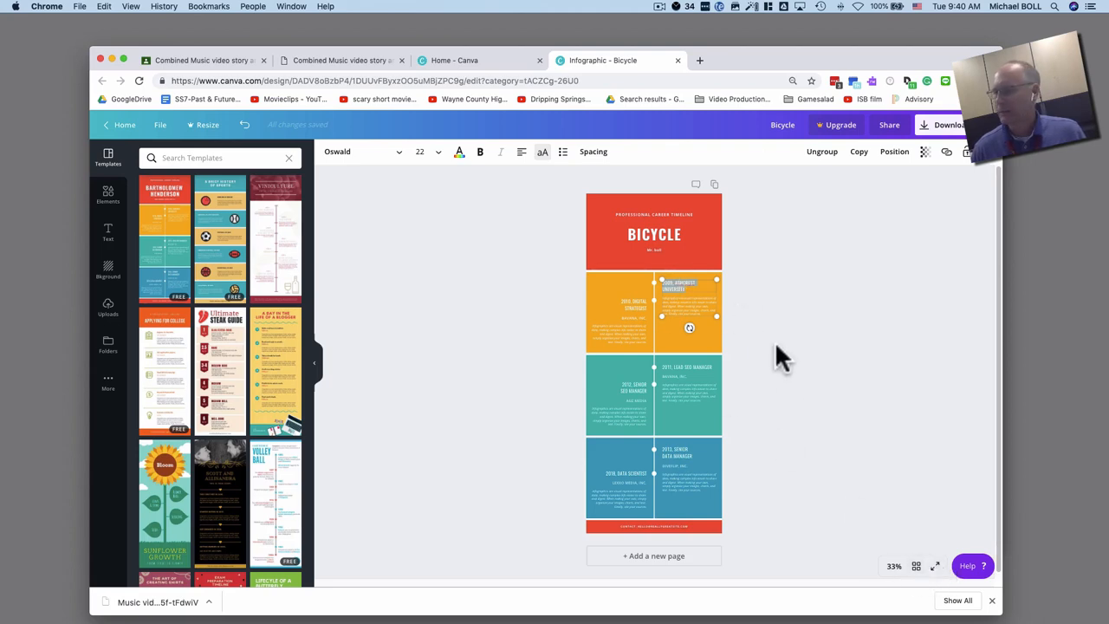
mouse_move(835, 468)
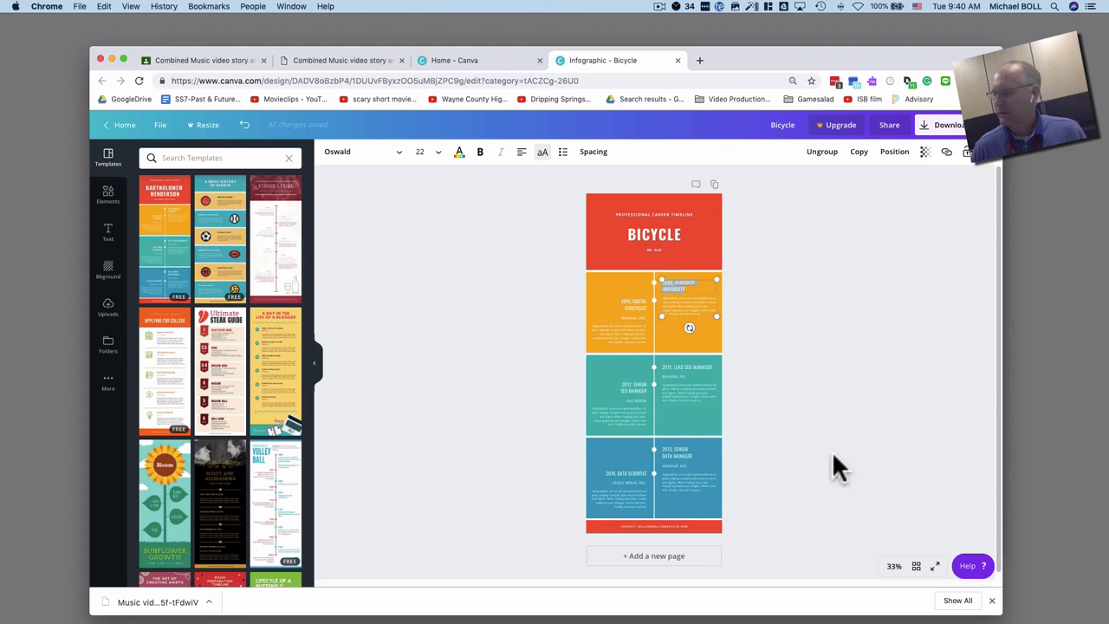
Add 'Mr. Boll' under the title and rewrite the first heading as '2013 Original'
left_click(894, 565)
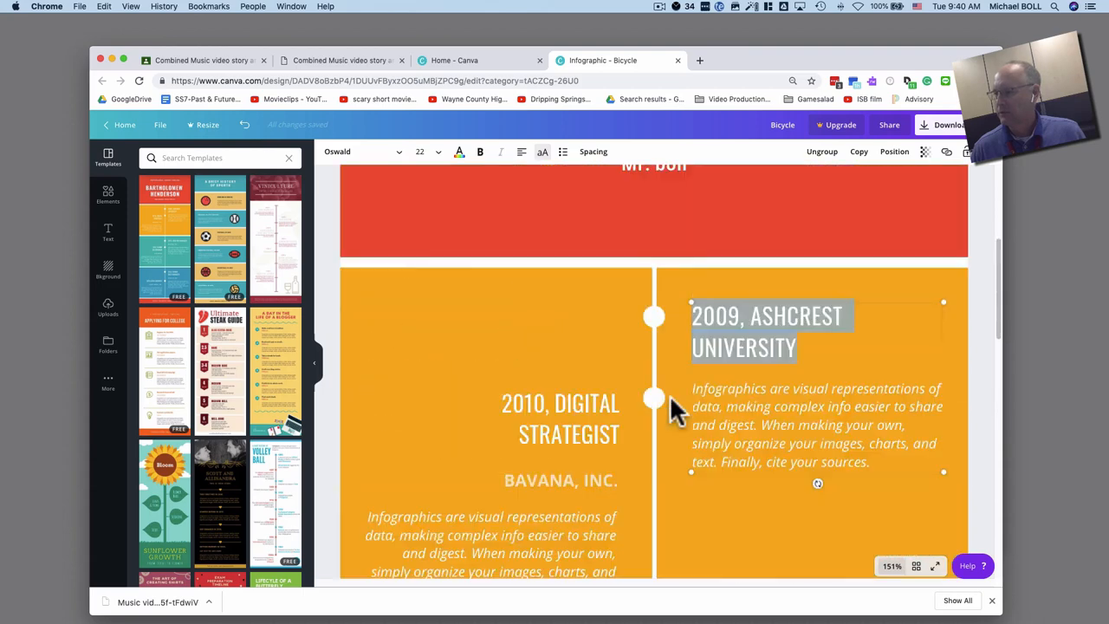
scroll("up", 3)
type("s")
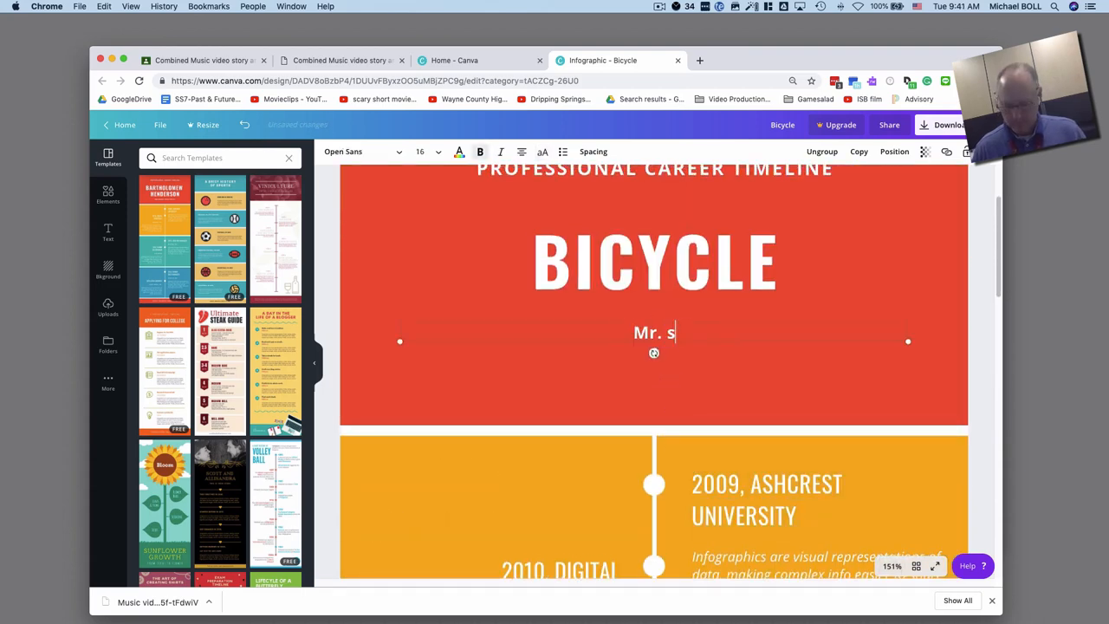
type("Boll")
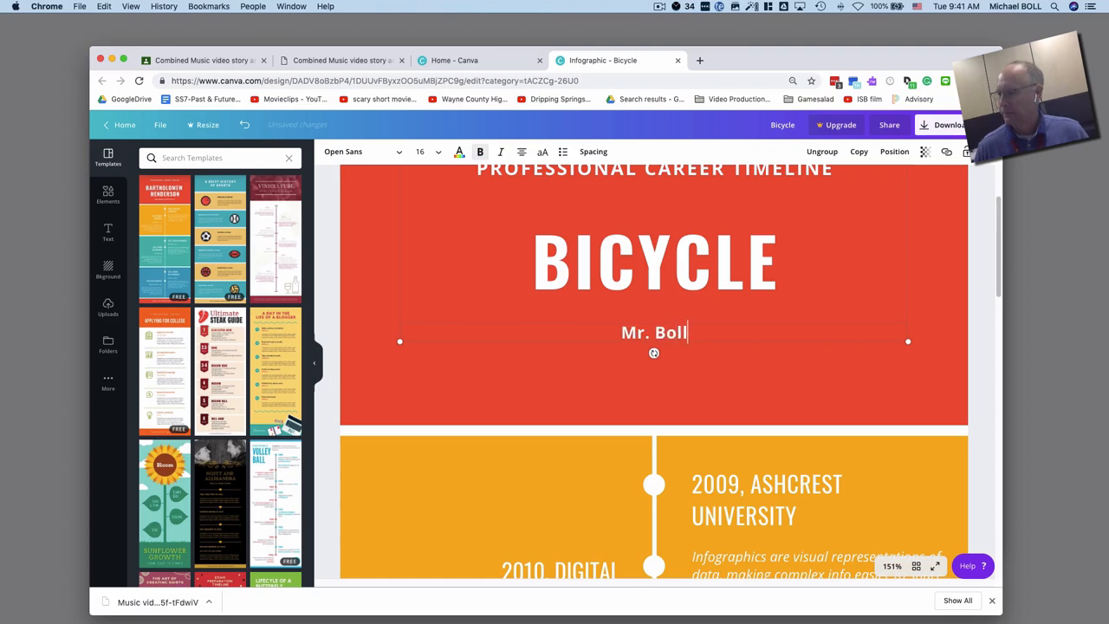
left_click(765, 483)
type("2013 OR")
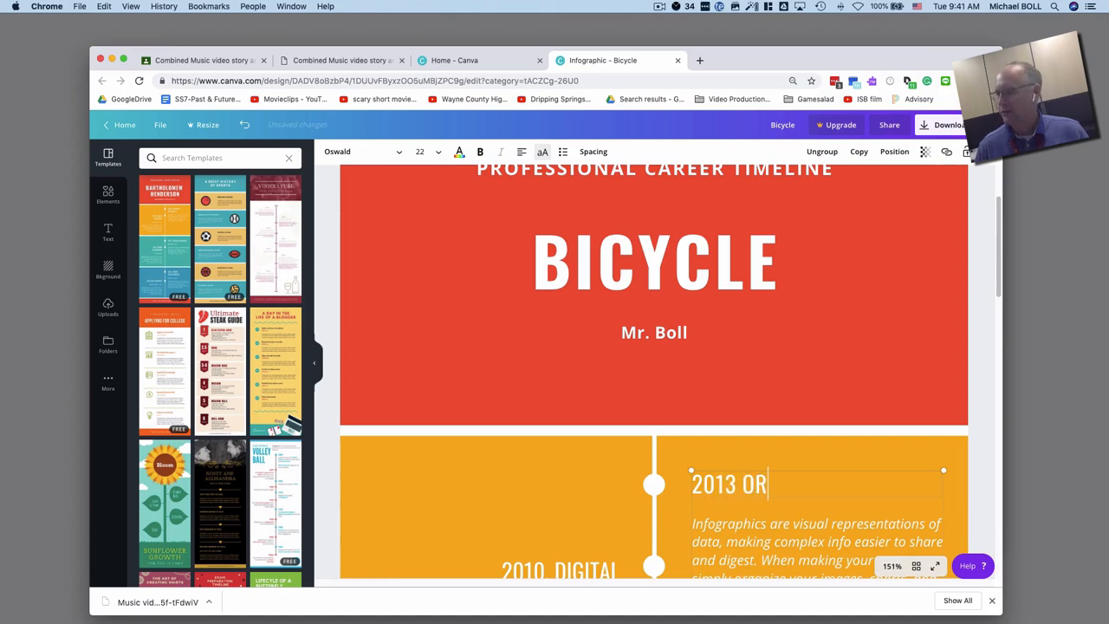
type("IGIN")
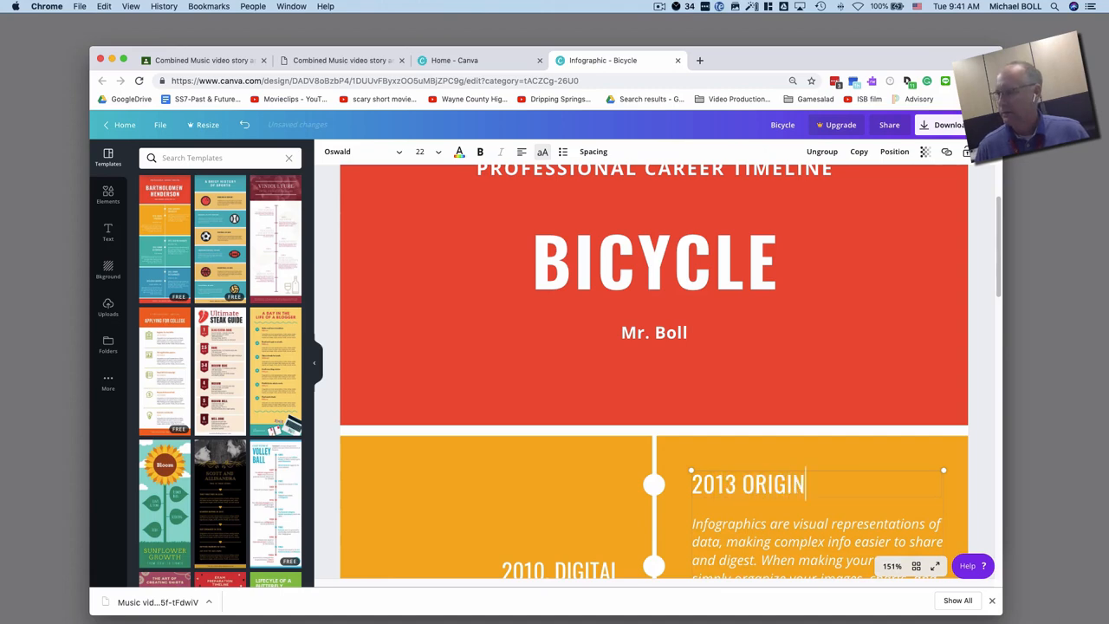
double_click(780, 484)
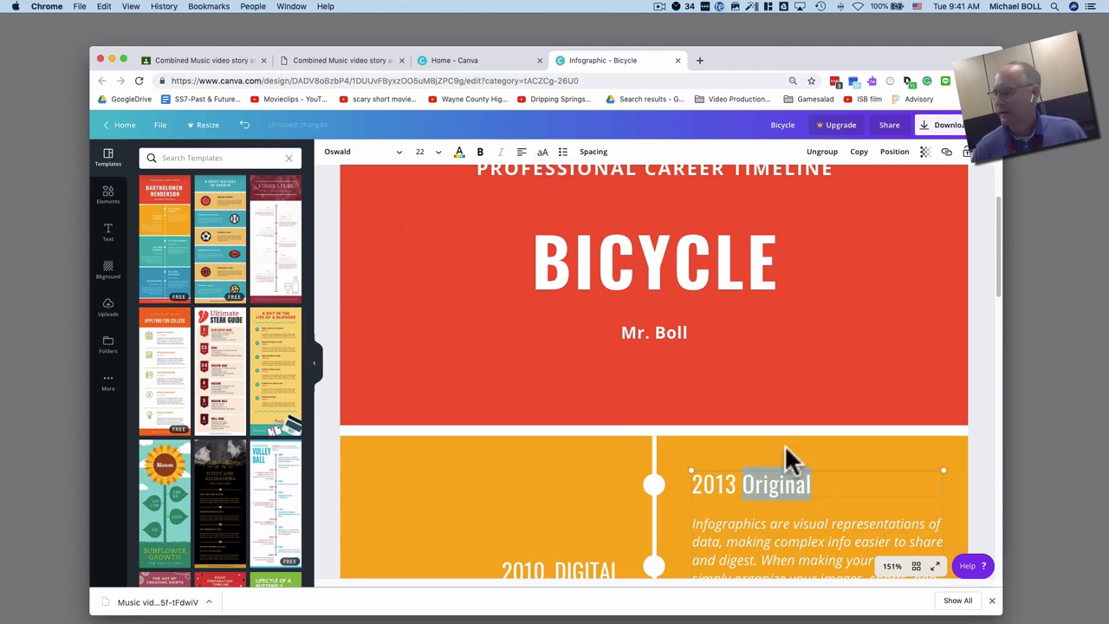
Set the first entry's description to 'Information about the bike'
left_click(814, 488)
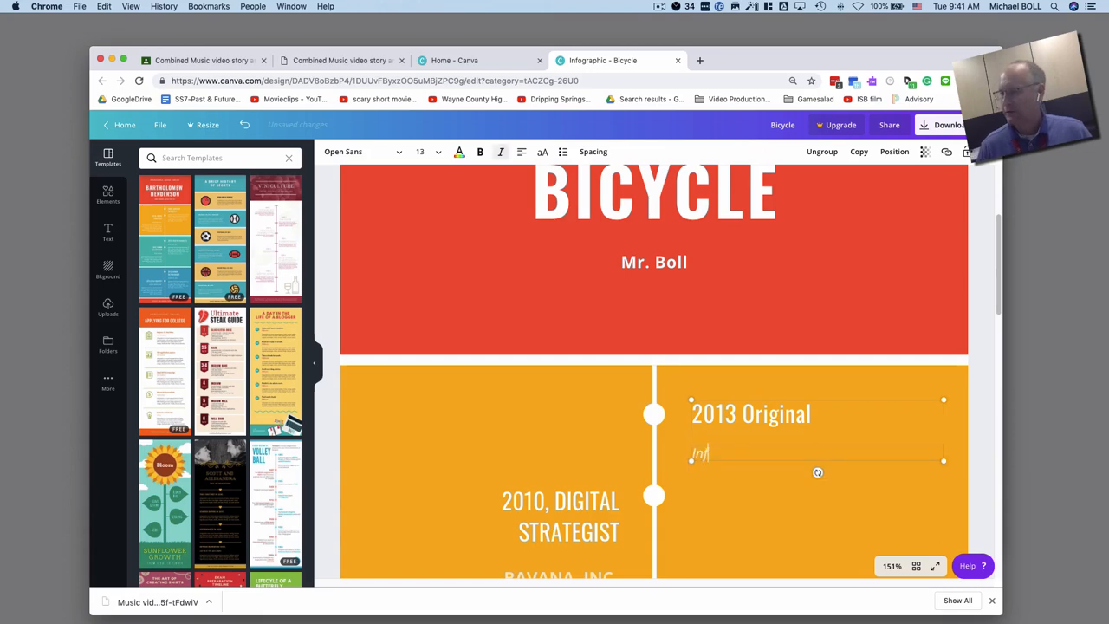
type("Information about the b")
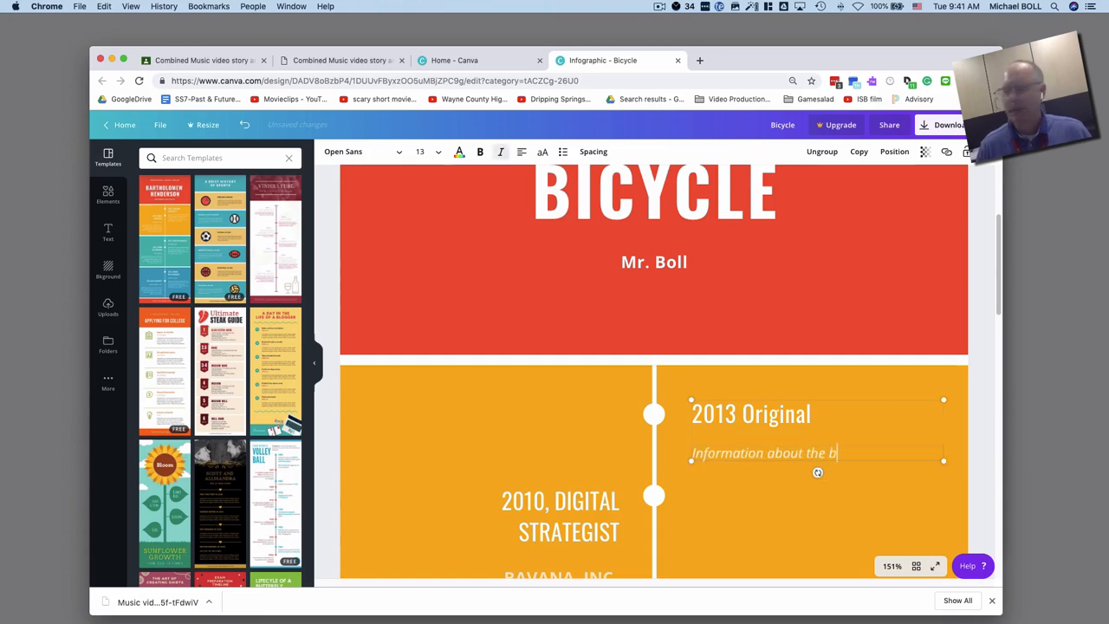
type("ike")
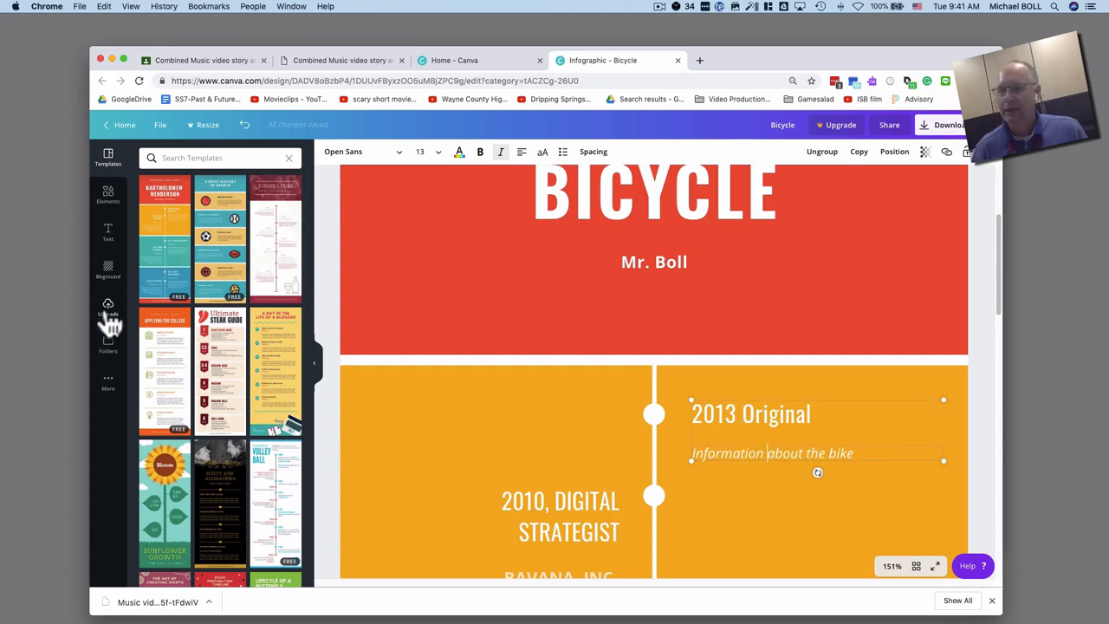
mouse_move(118, 189)
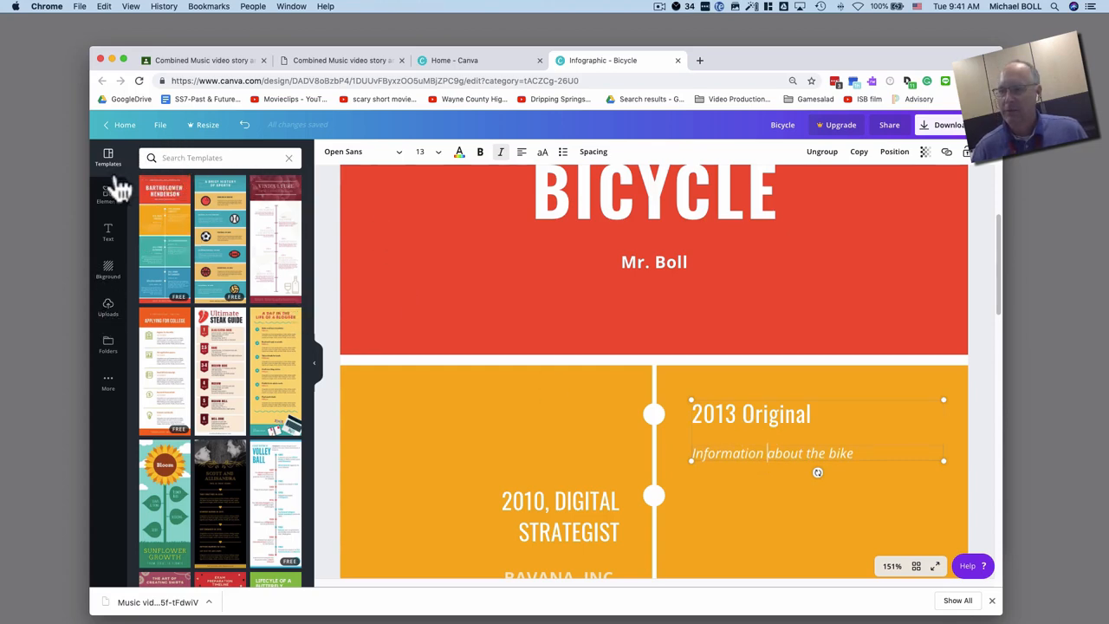
mouse_move(108, 194)
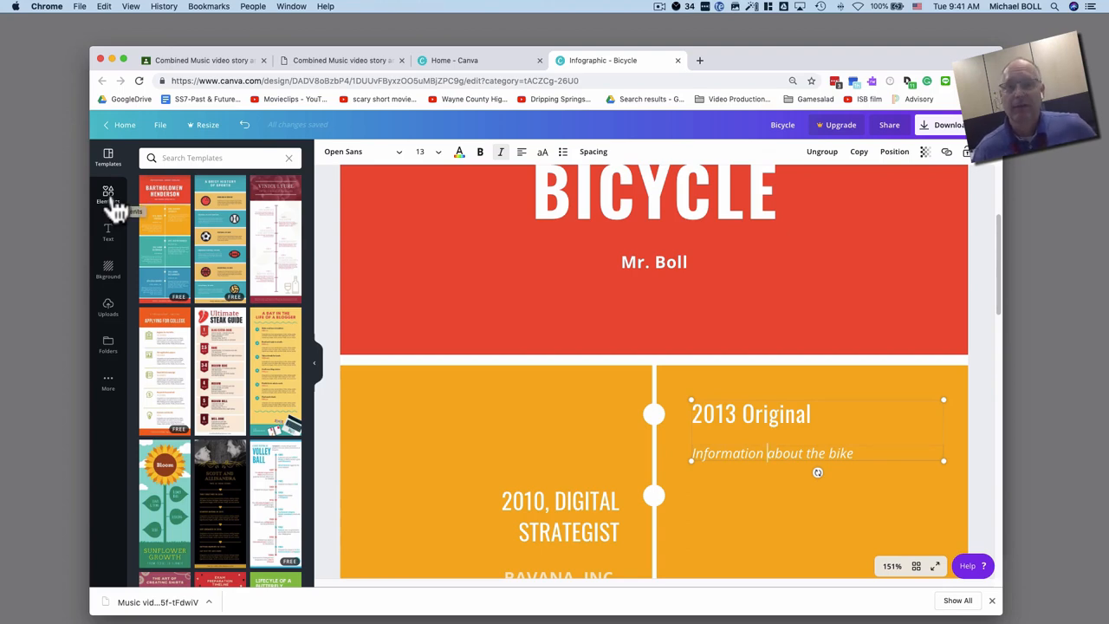
mouse_move(107, 320)
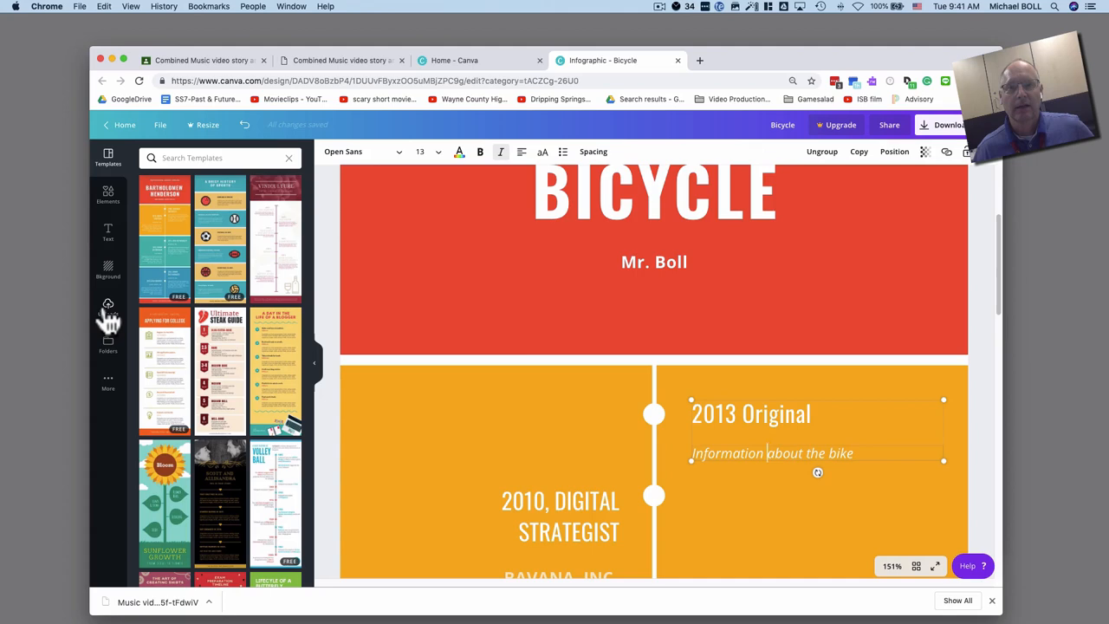
Upload the bicycle silhouette photo from the computer via the Uploads panel
left_click(107, 308)
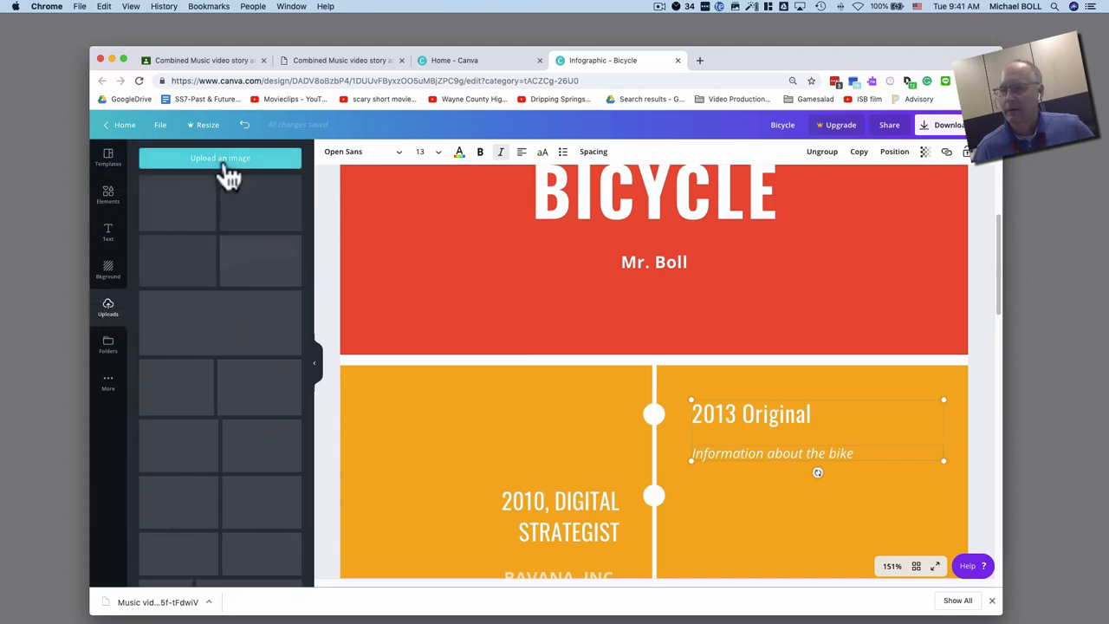
left_click(220, 158)
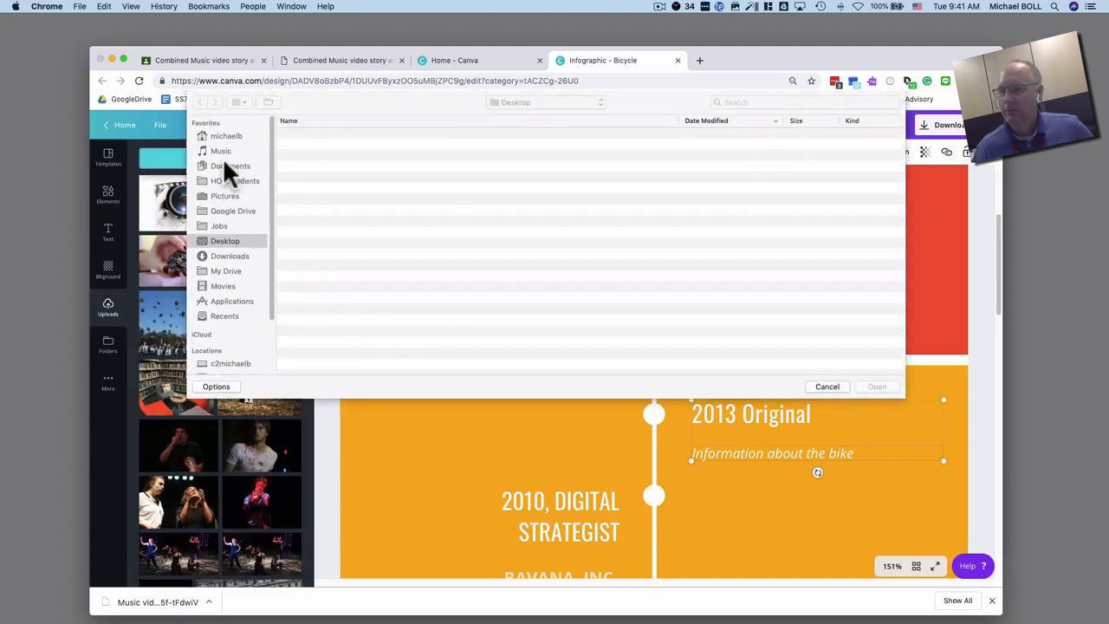
left_click(225, 241)
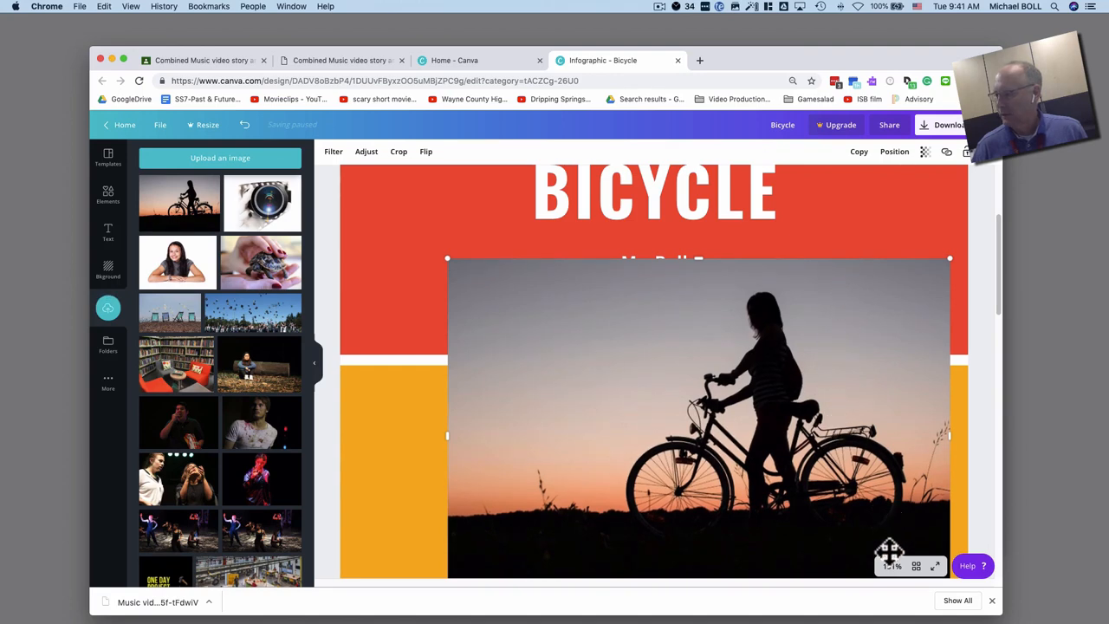
At 50% zoom, shrink the bike photo into the first orange entry and remove the 2010 Digital Strategist text
left_click(890, 565)
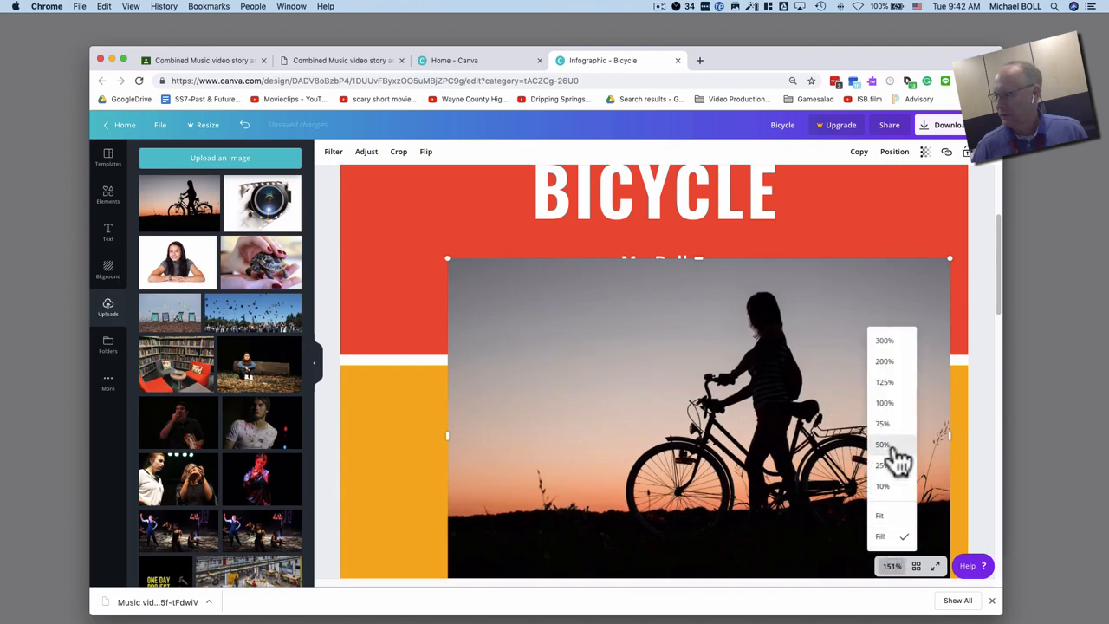
left_click(881, 443)
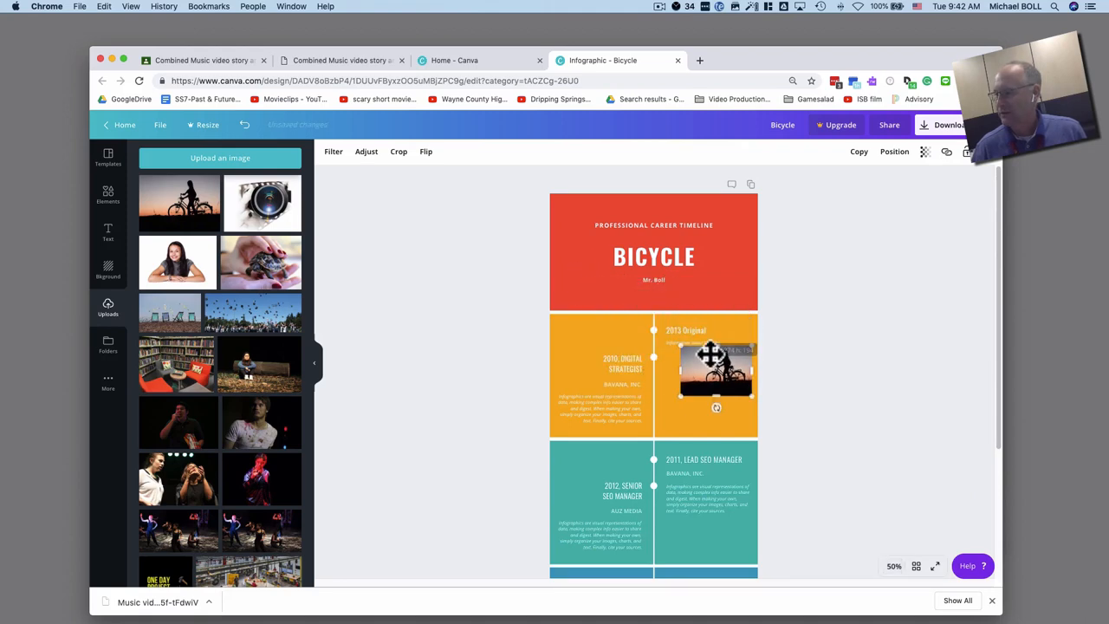
left_click_drag(715, 374, 702, 407)
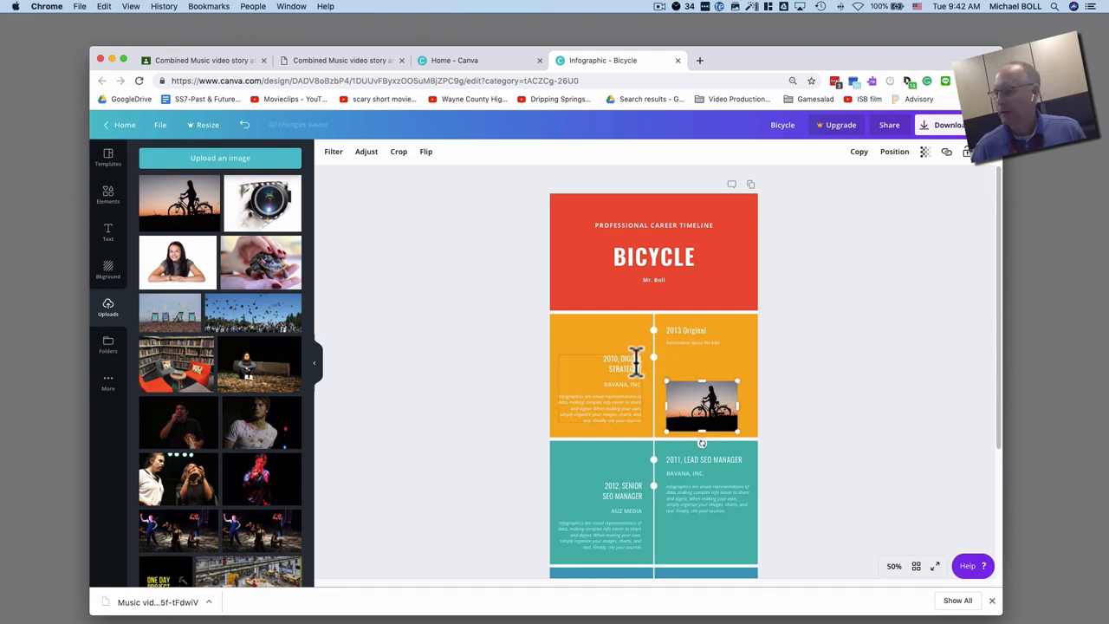
left_click(624, 364)
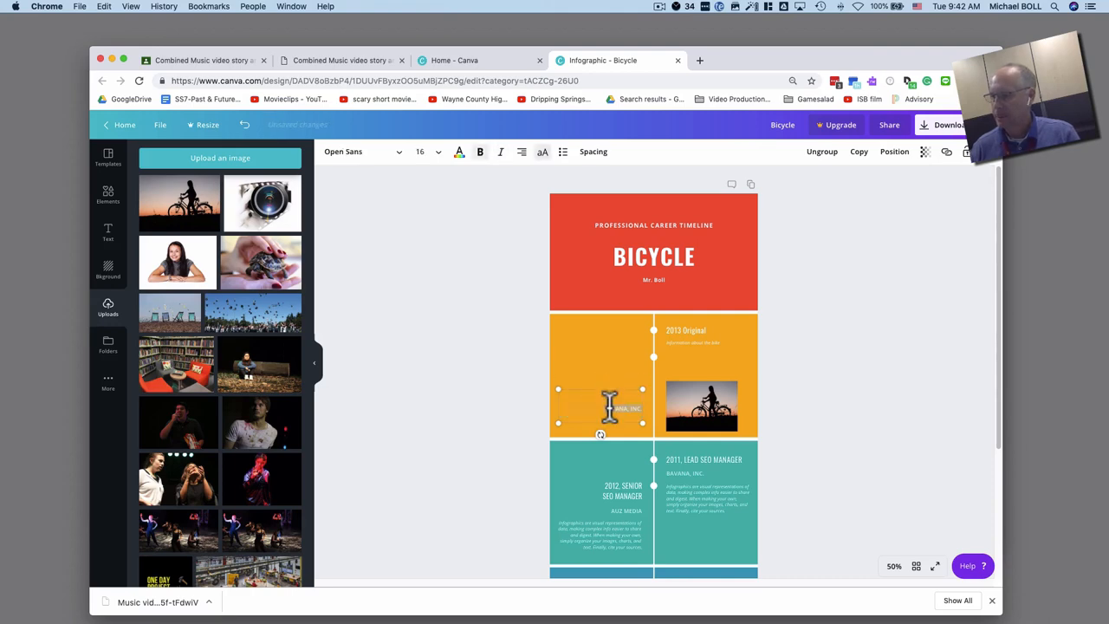
Move the bike photo to the left of the timeline beside the 2013 Original heading
left_click(700, 407)
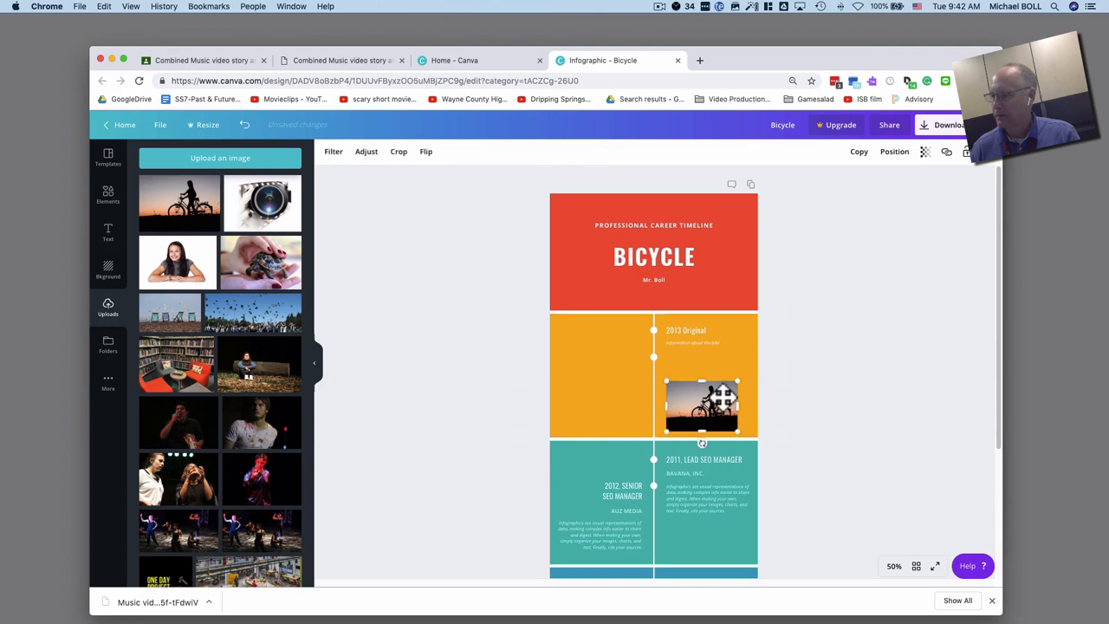
left_click_drag(701, 407, 606, 378)
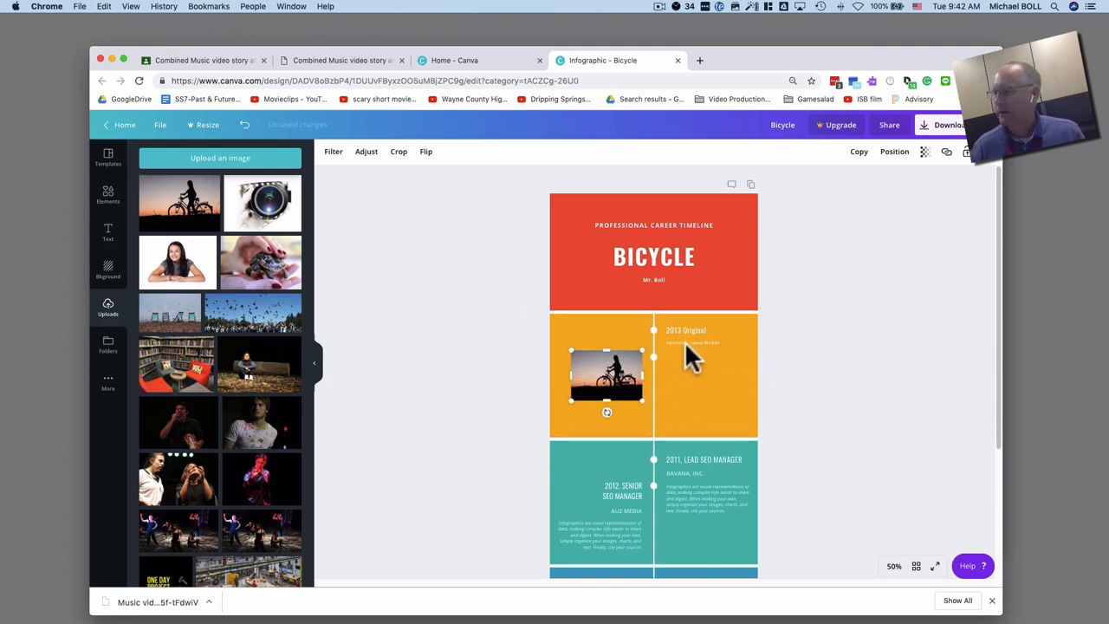
left_click(702, 343)
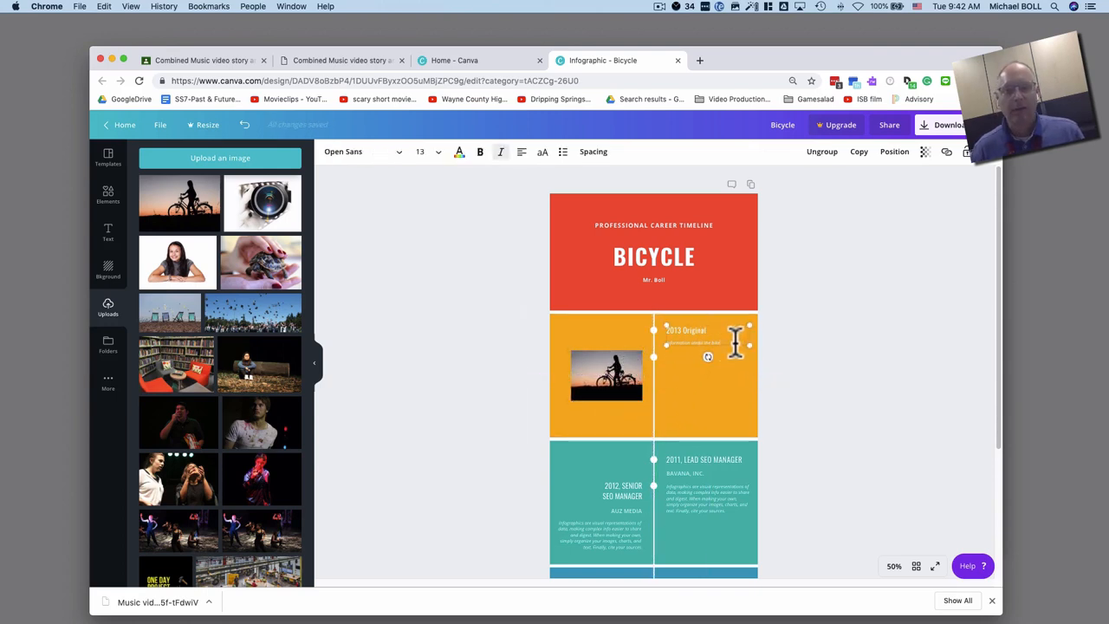
left_click(606, 371)
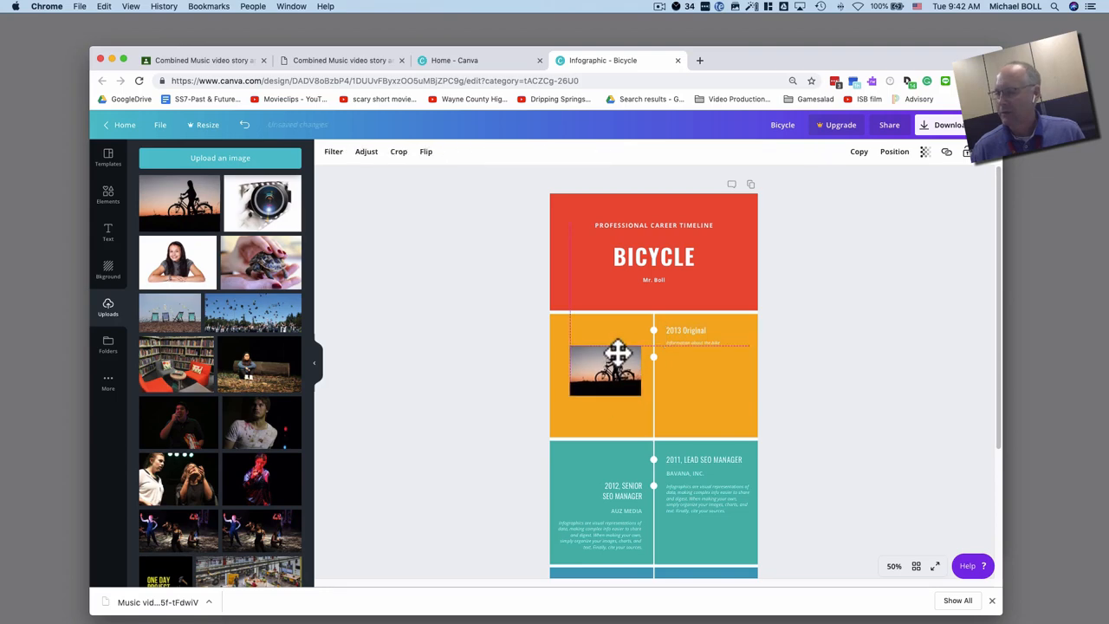
left_click(605, 368)
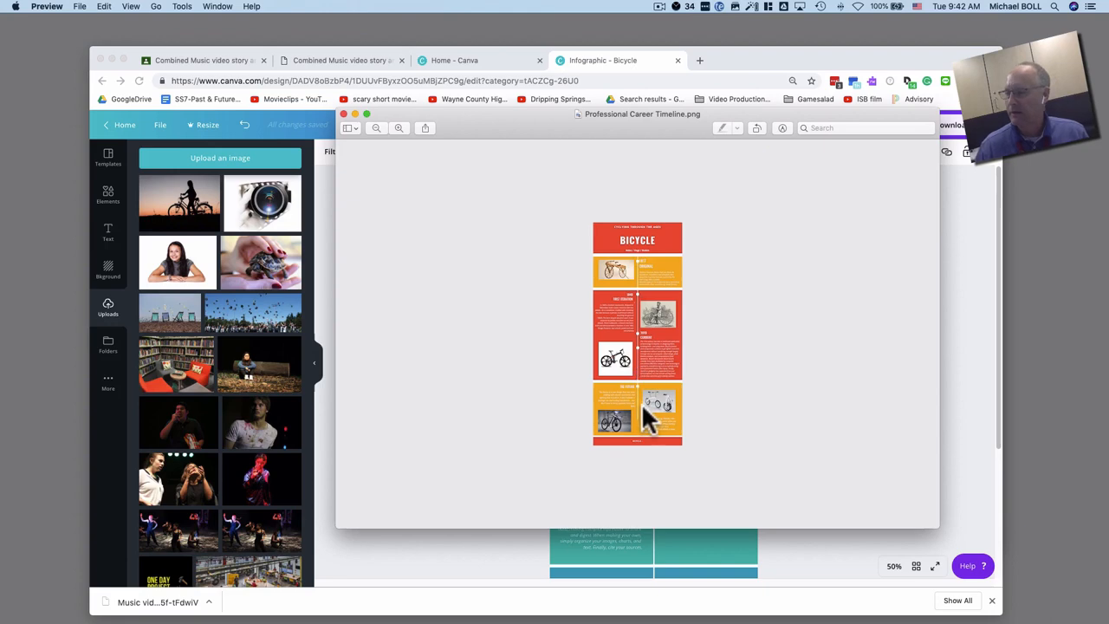
mouse_move(637, 430)
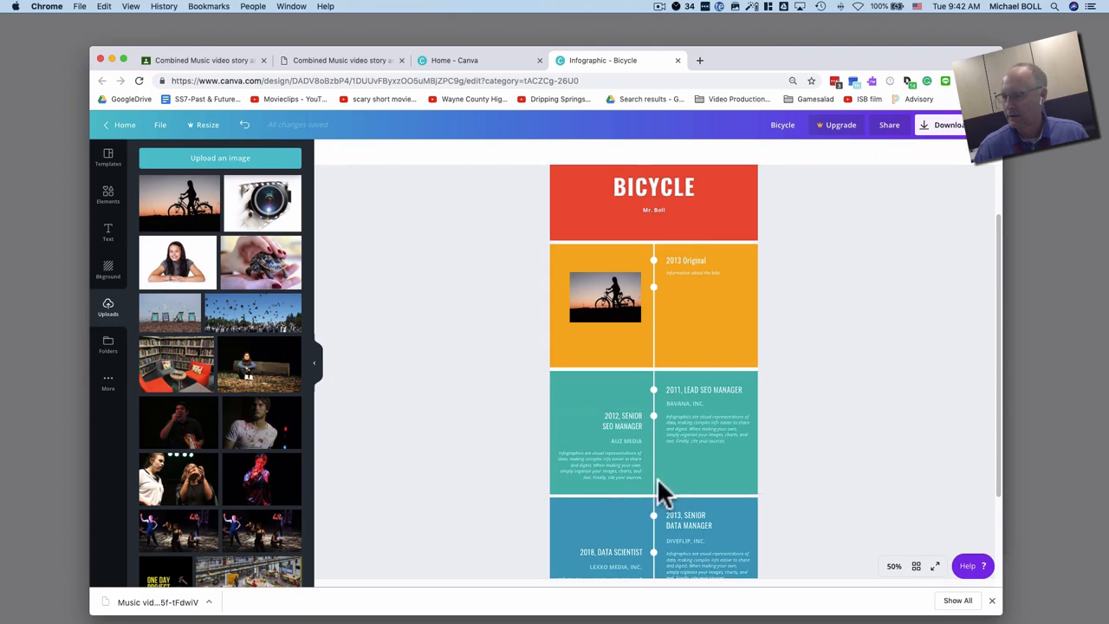
Stretch the teal timeline section taller and bring up the PNG download options
left_click(894, 564)
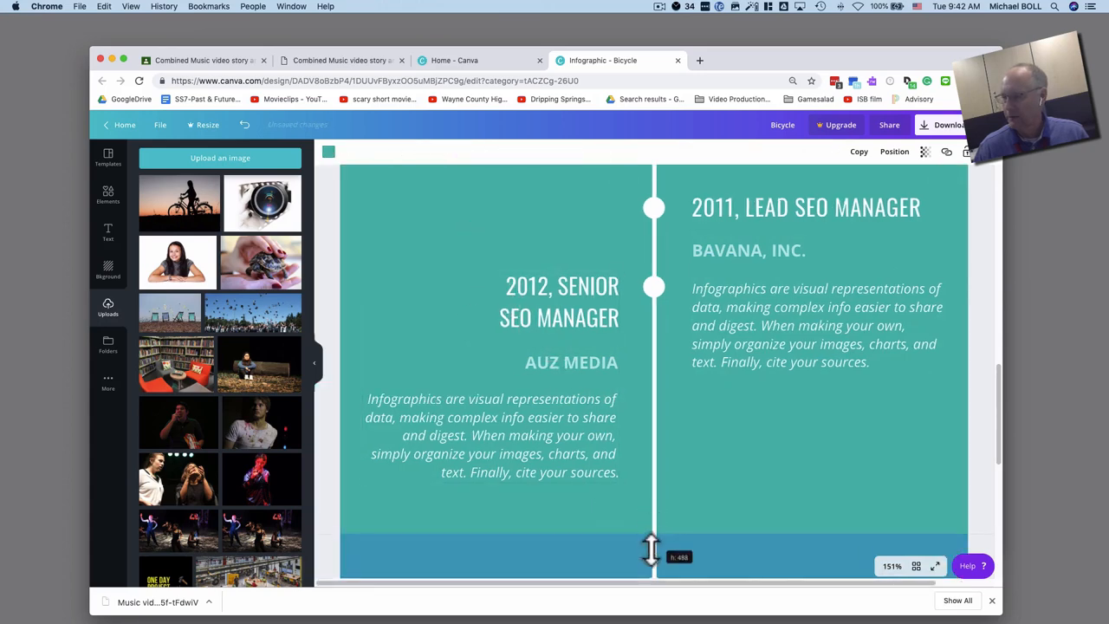
scroll("down", 3)
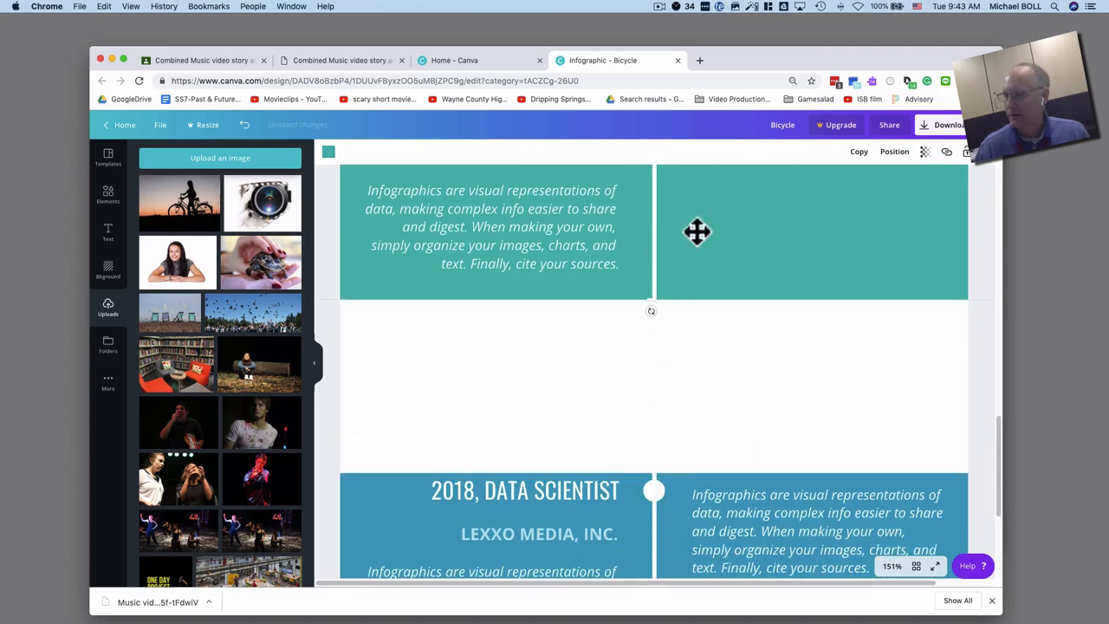
left_click_drag(652, 310, 651, 381)
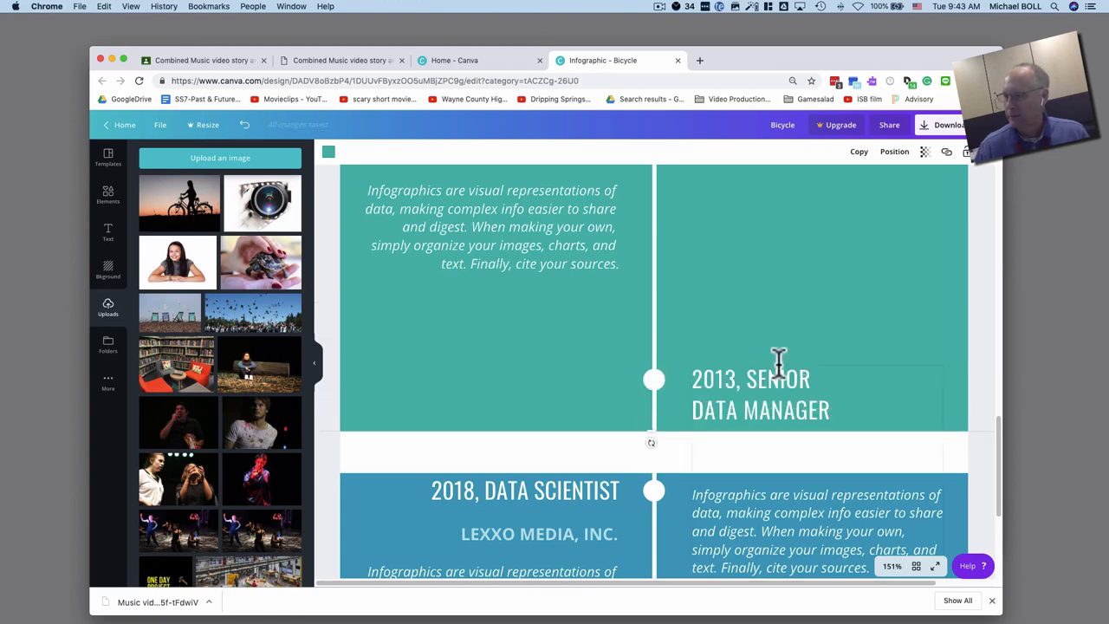
mouse_move(800, 362)
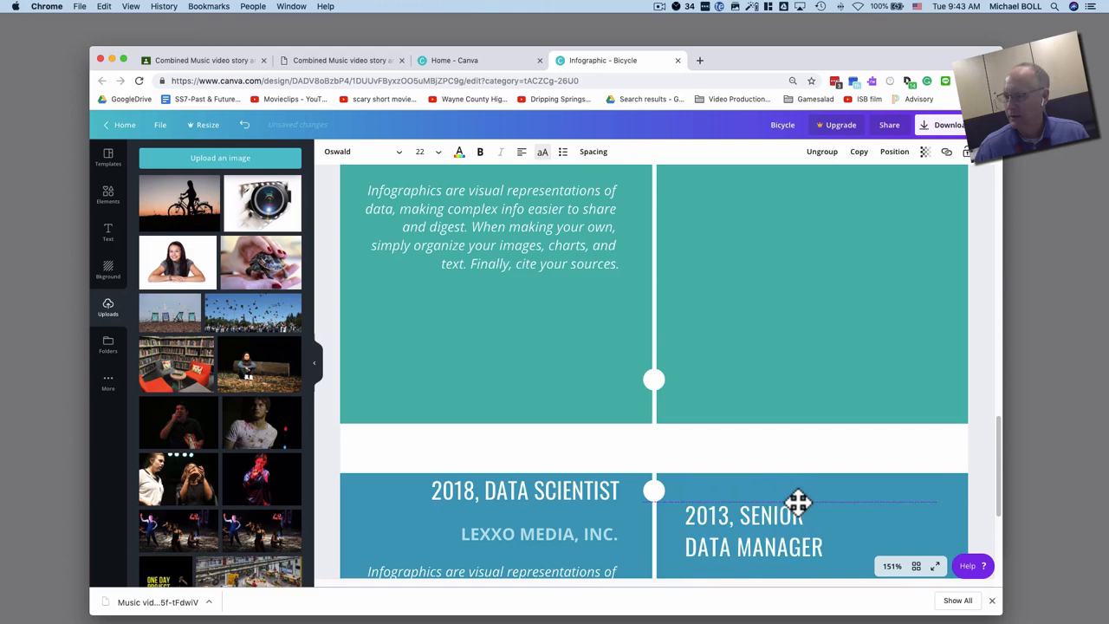
scroll("down", 3)
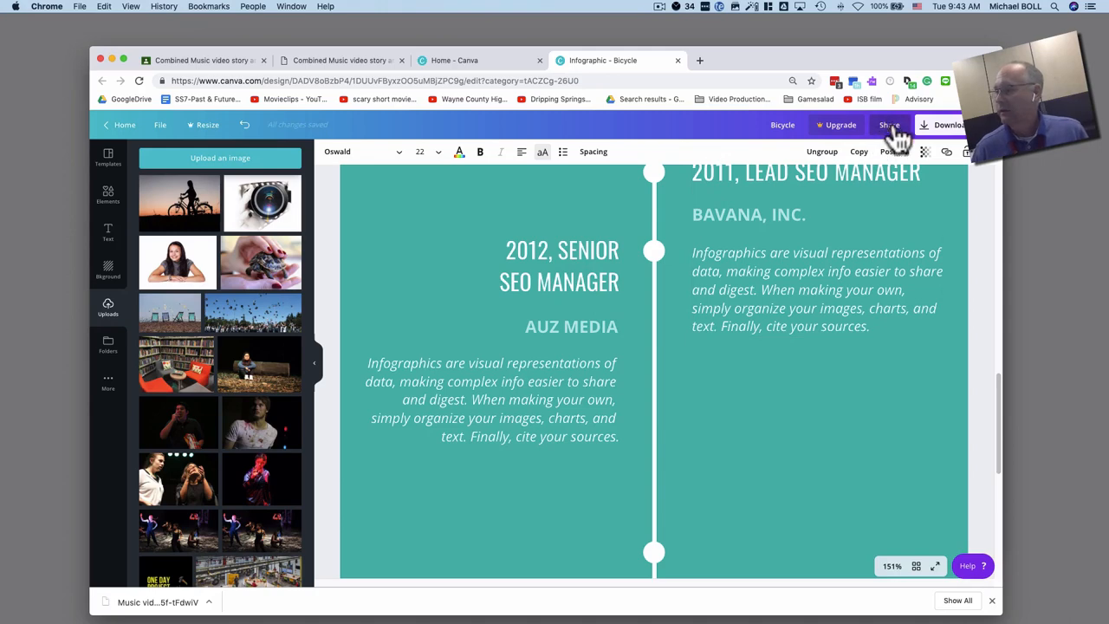
left_click(949, 124)
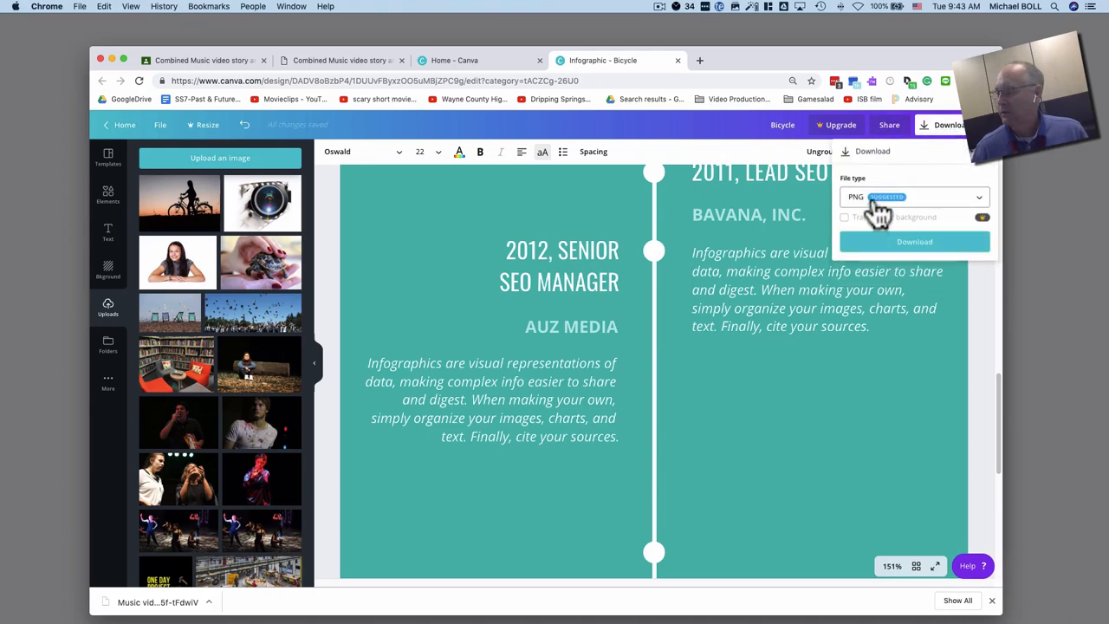